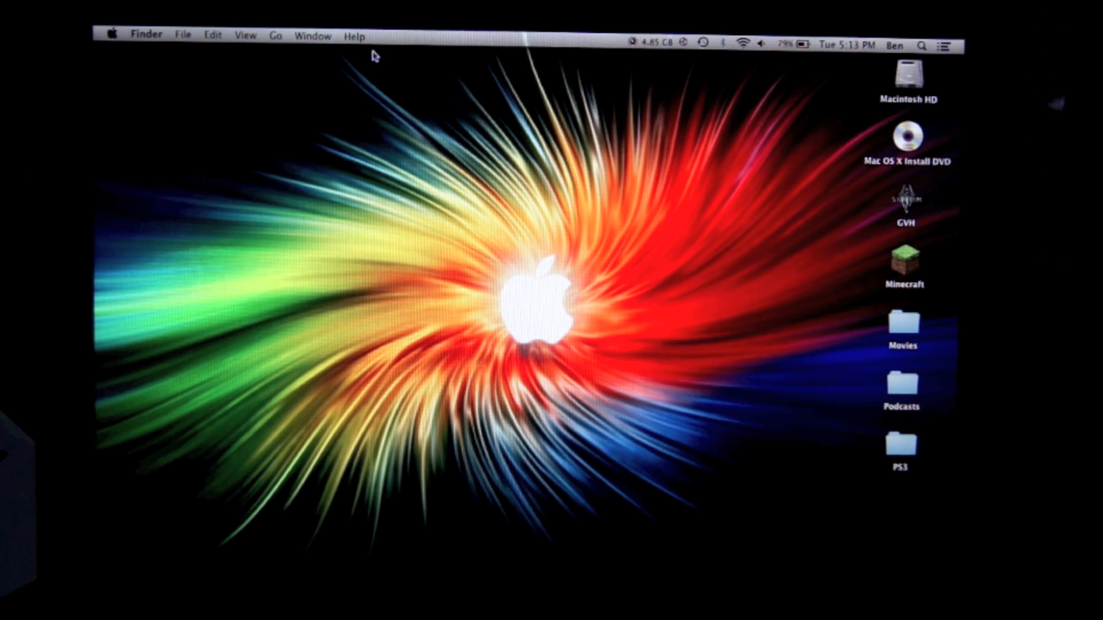
- From the Apple menu on the old desktop, restart the Mac into Recovery
click(112, 34)
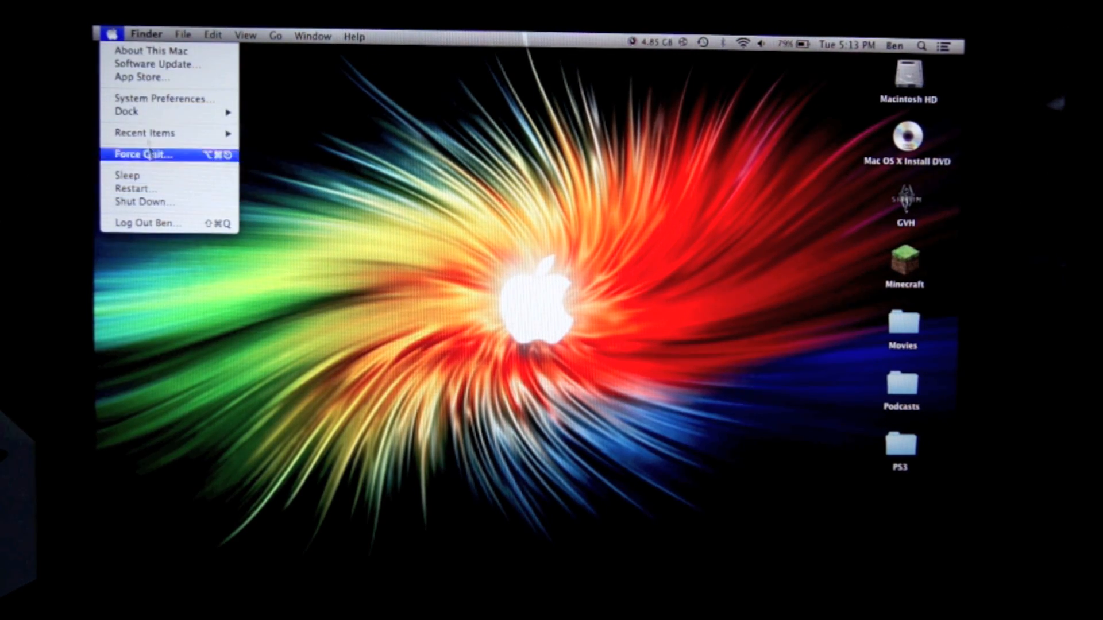
mouse_move(155, 105)
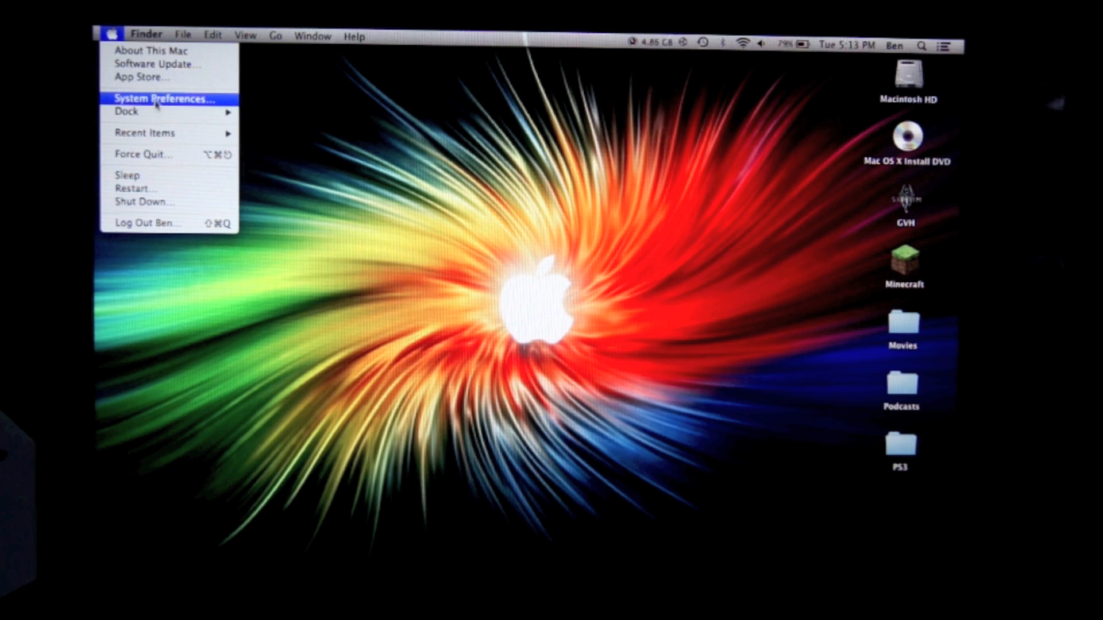
click(145, 202)
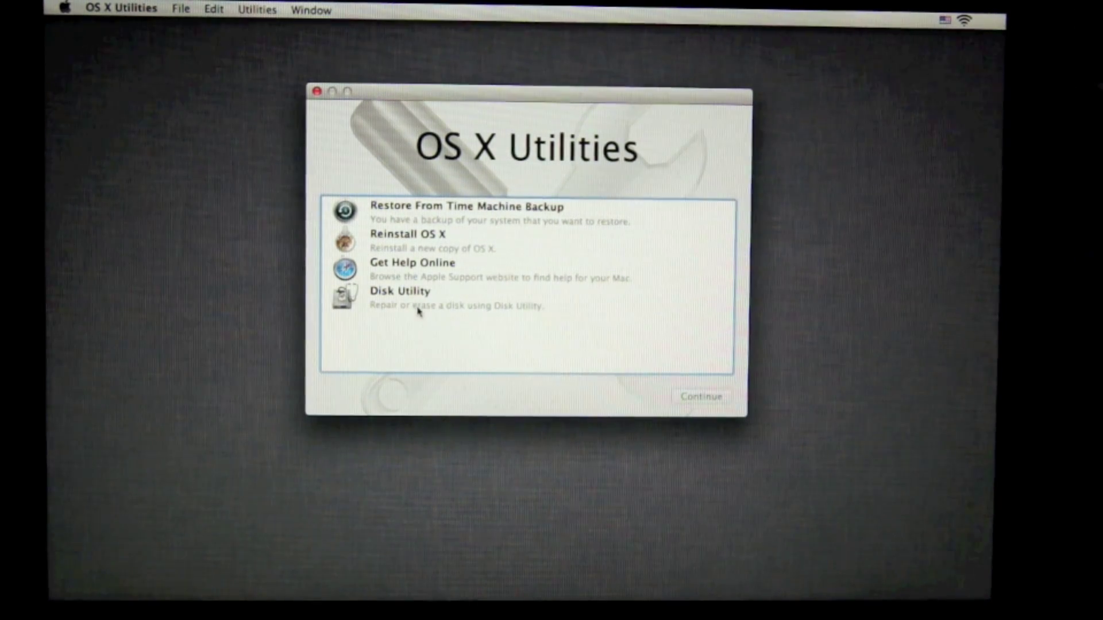
- Select Disk Utility in the OS X Utilities list and continue to launch it
click(419, 298)
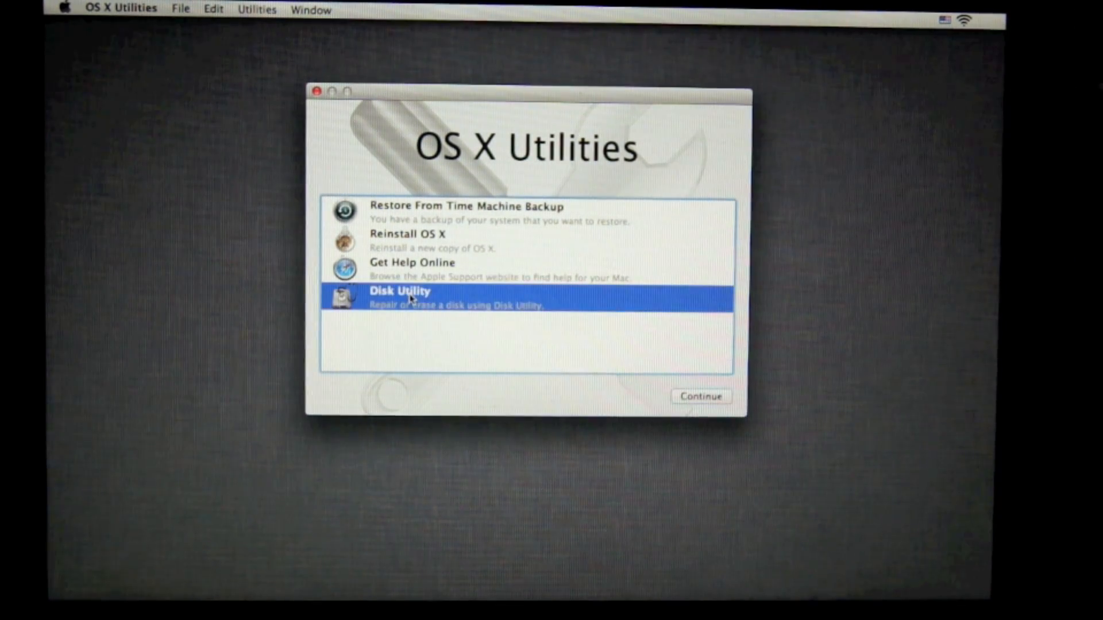
click(406, 239)
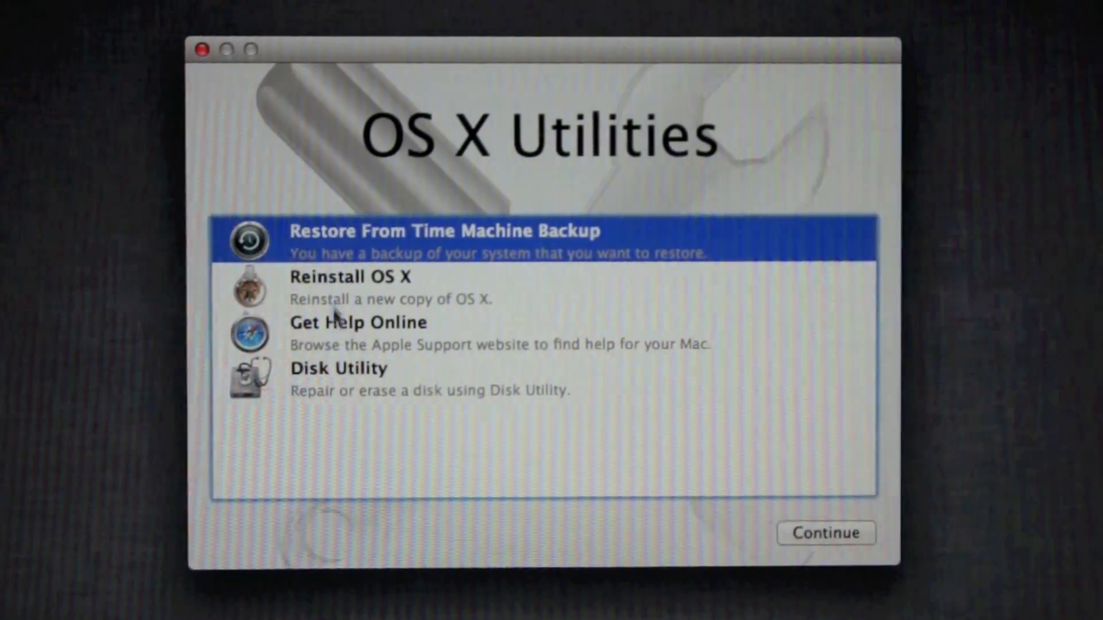
click(338, 369)
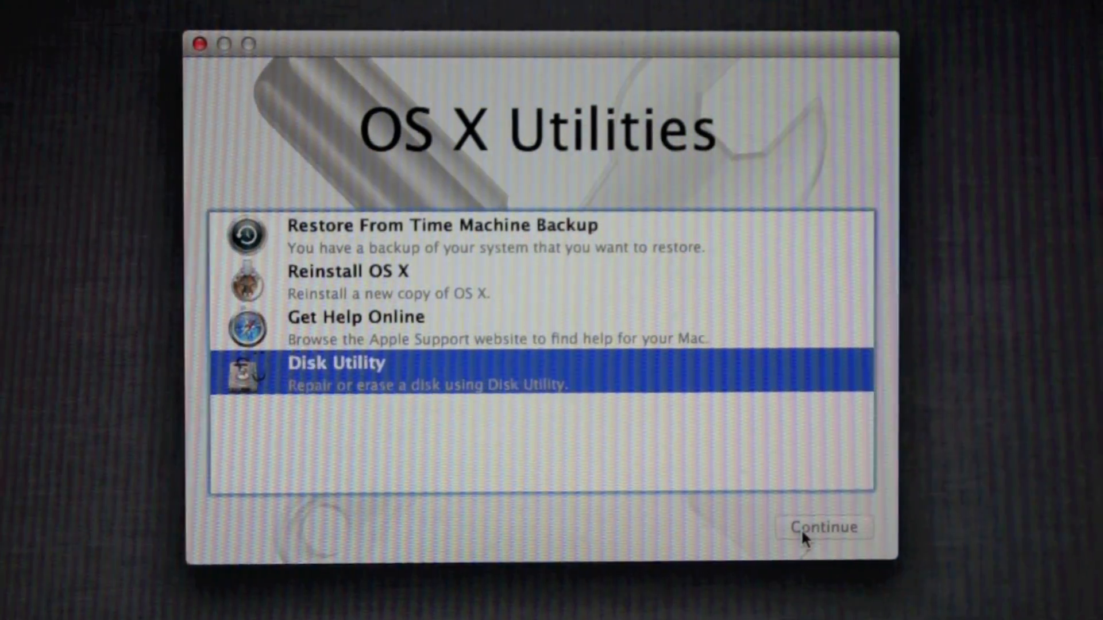
click(824, 527)
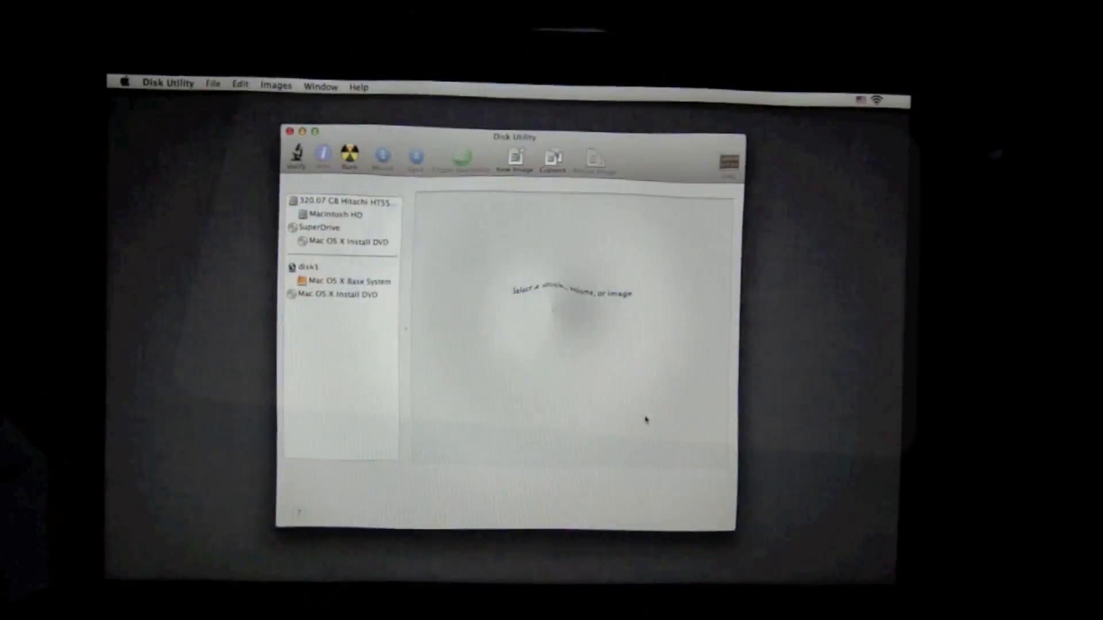
- Select Macintosh HD and confirm erasing it as Mac OS Extended (Journaled)
click(331, 215)
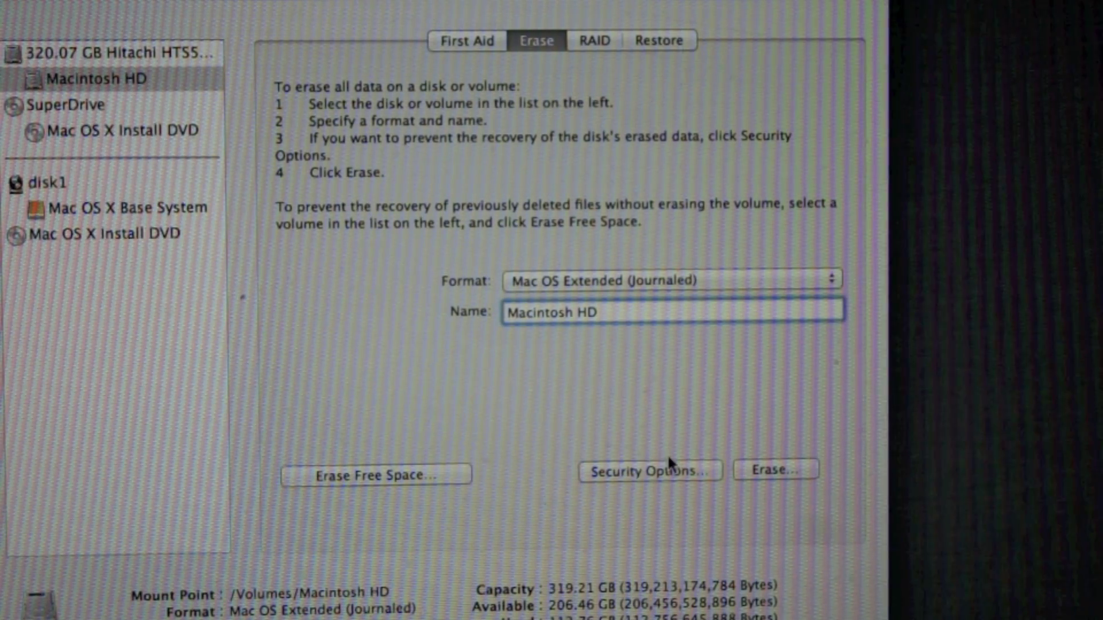
click(775, 469)
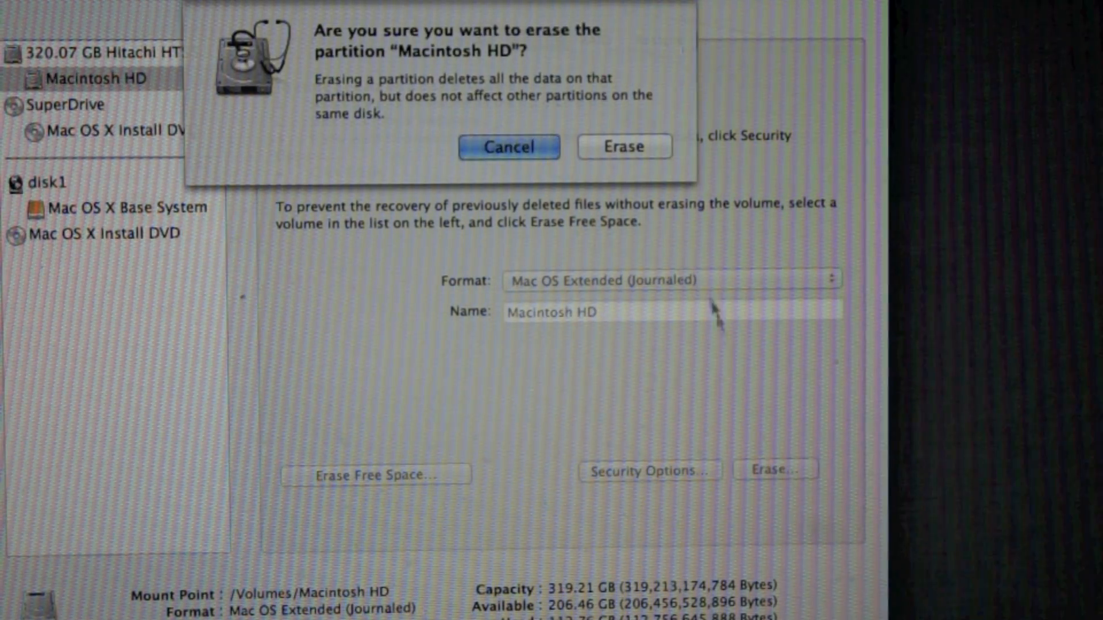
click(625, 147)
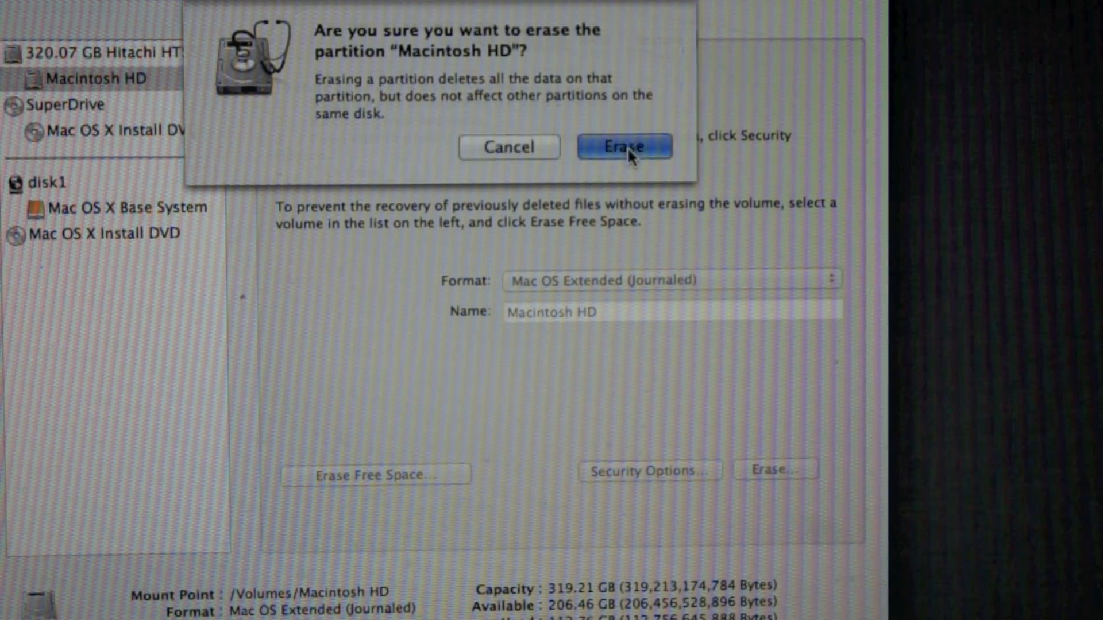
click(625, 147)
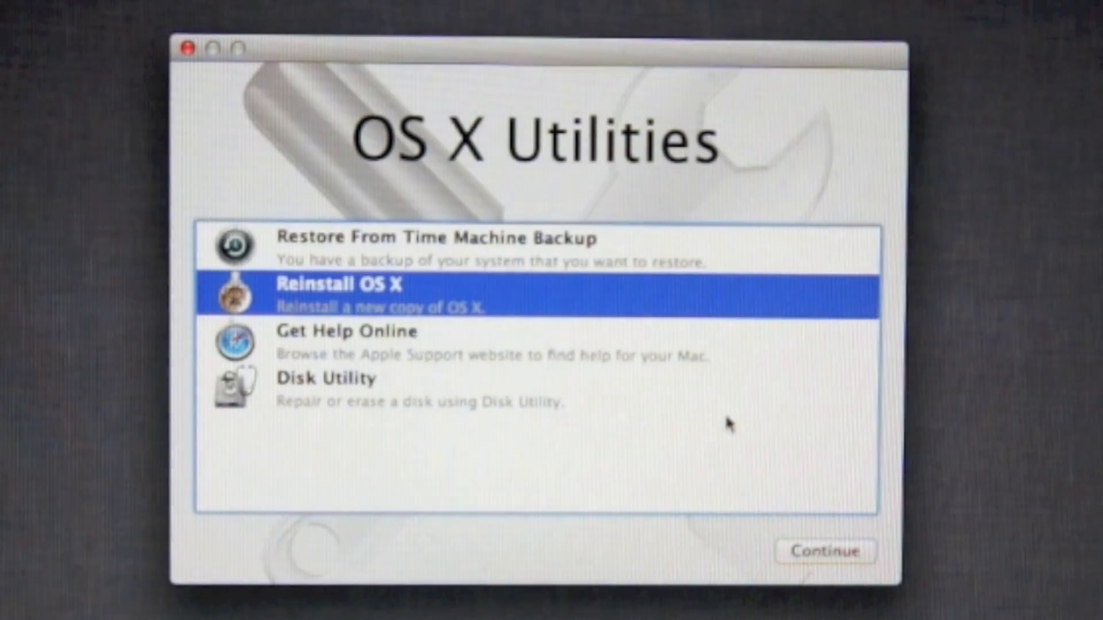
- Launch Reinstall OS X and let Apple verify this Mac's eligibility
click(826, 550)
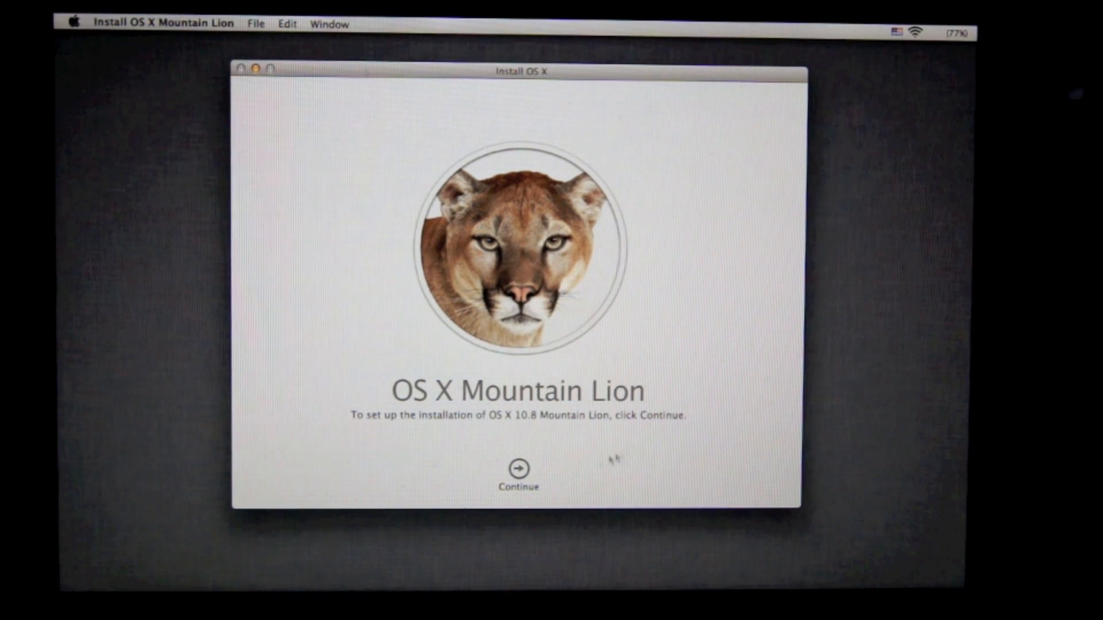
click(519, 469)
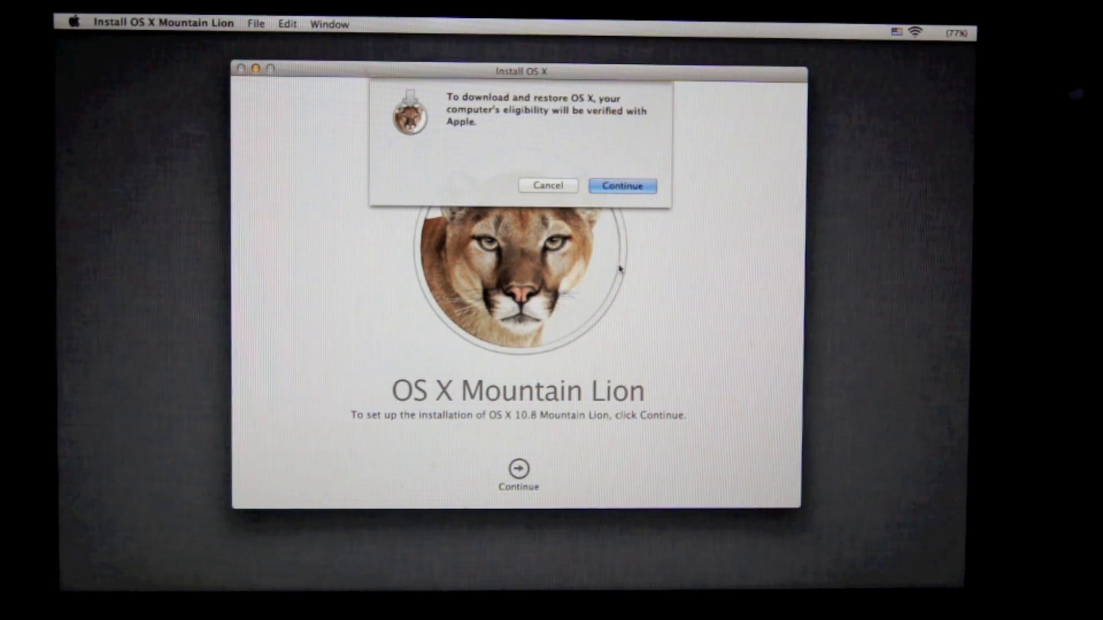
click(623, 185)
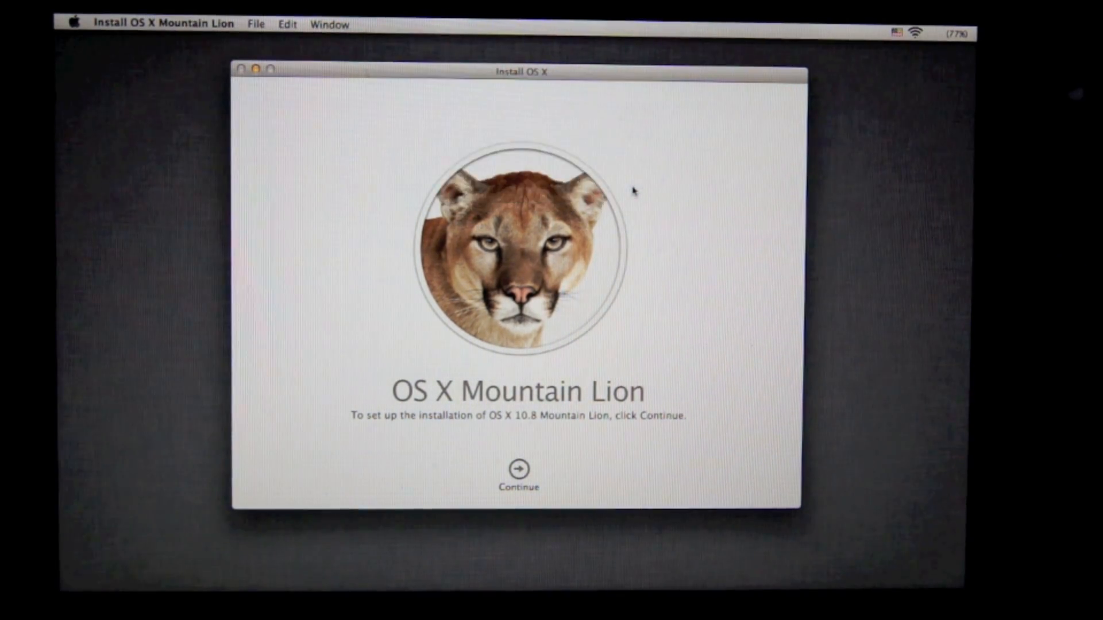
- Accept the Mountain Lion license and start the install onto Macintosh HD
click(520, 470)
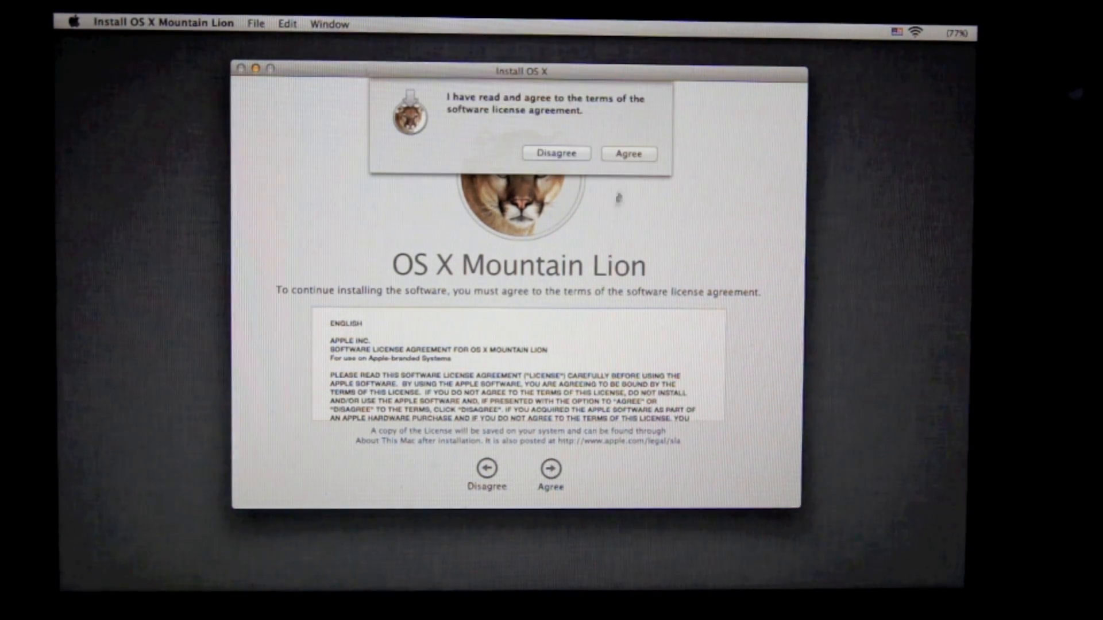
click(628, 153)
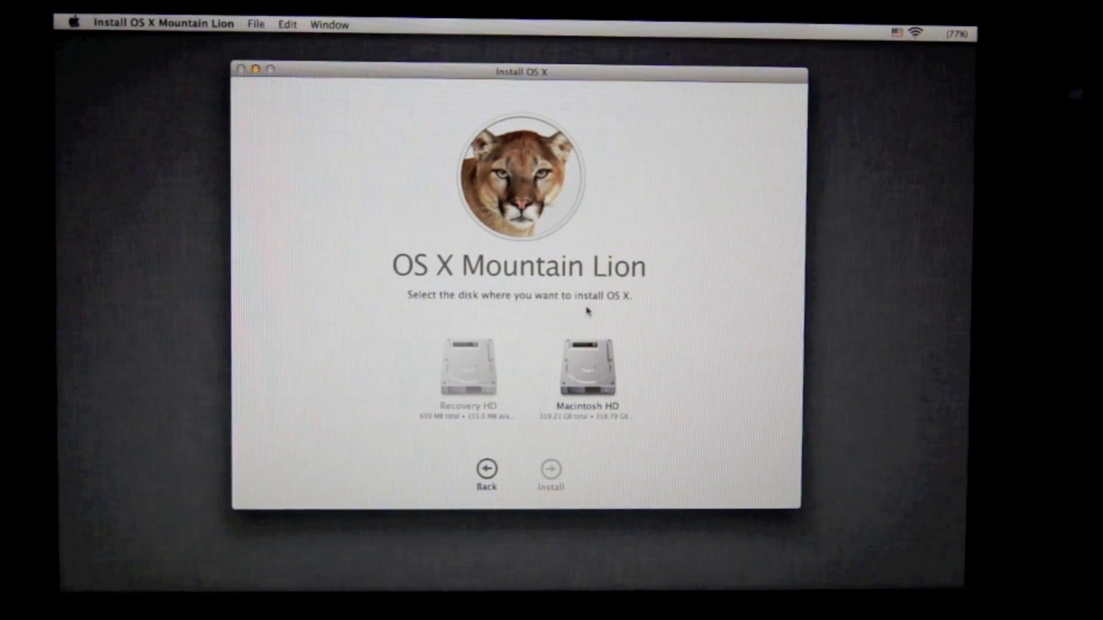
click(587, 369)
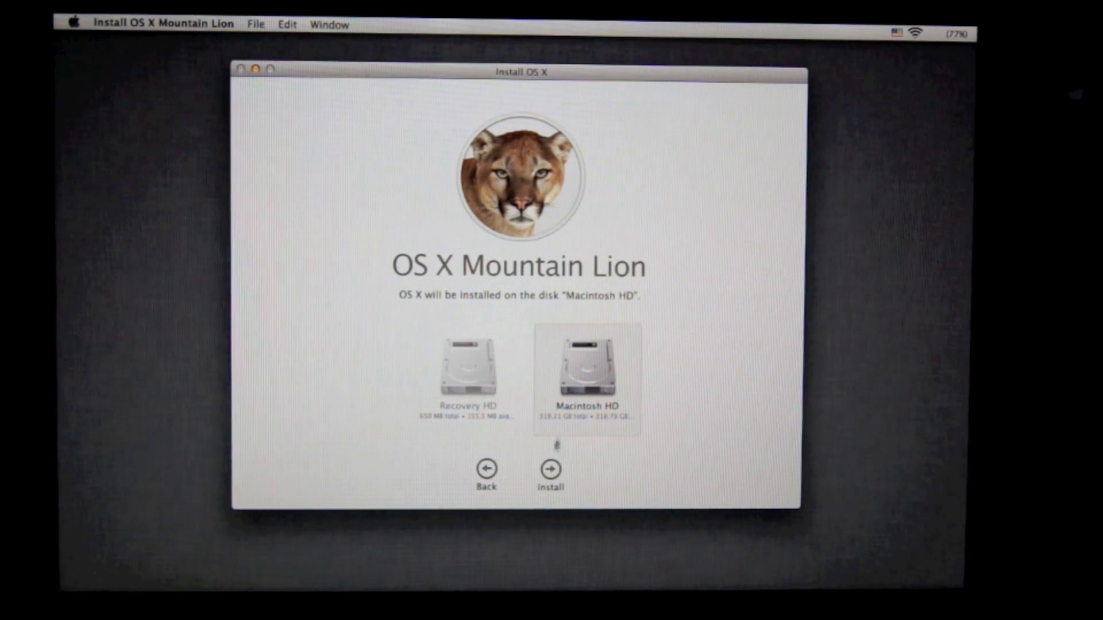
click(550, 469)
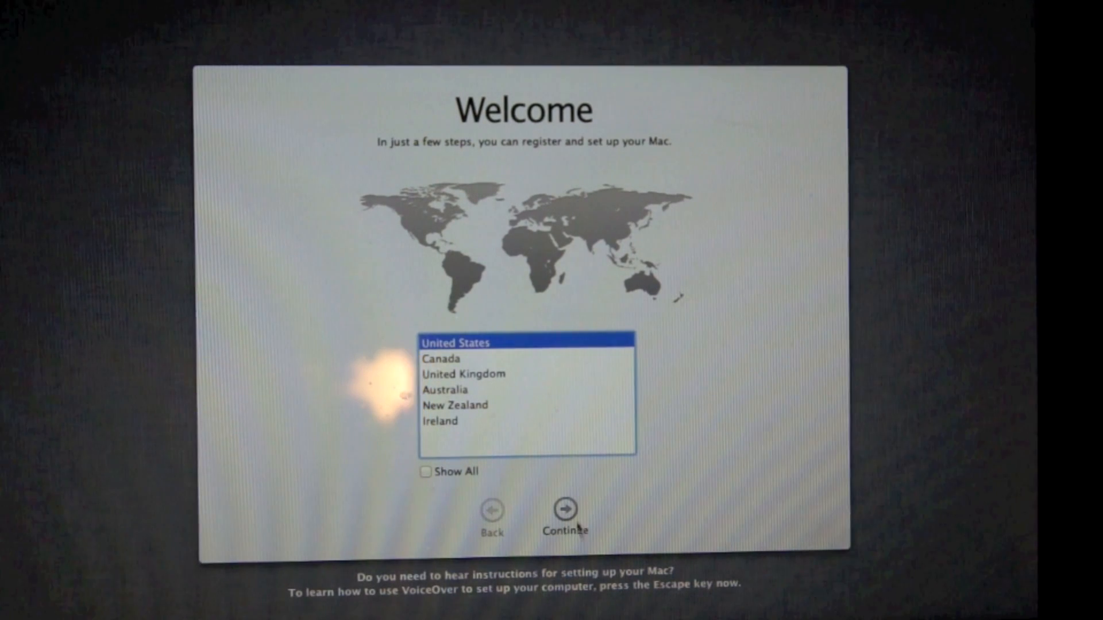
- Keep United States and the automatic Eastern time zone, then get past registration
click(564, 509)
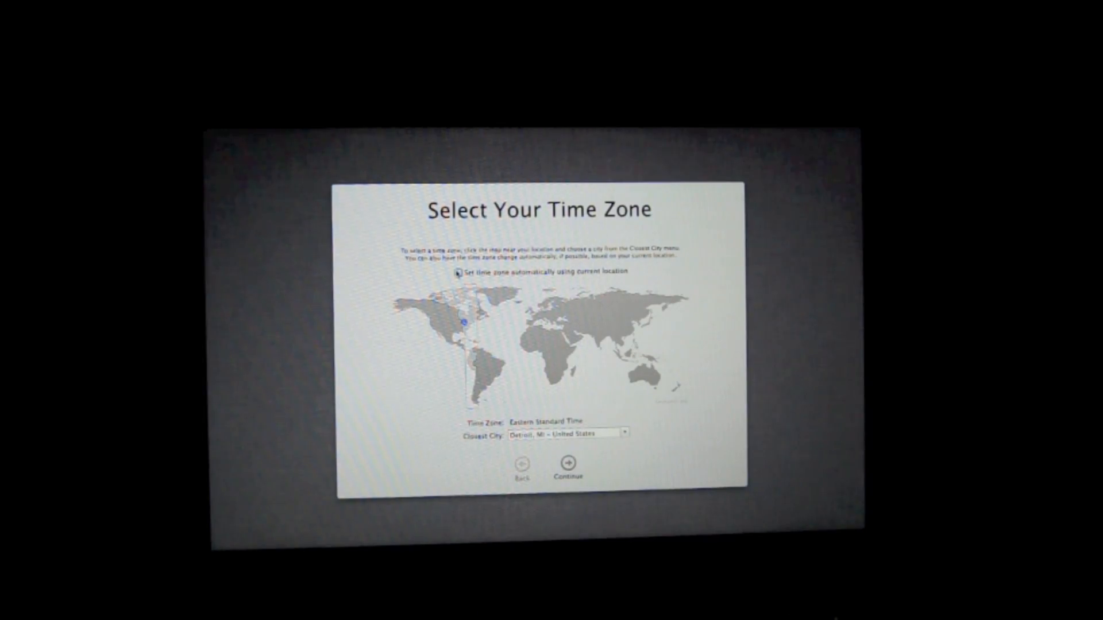
click(459, 273)
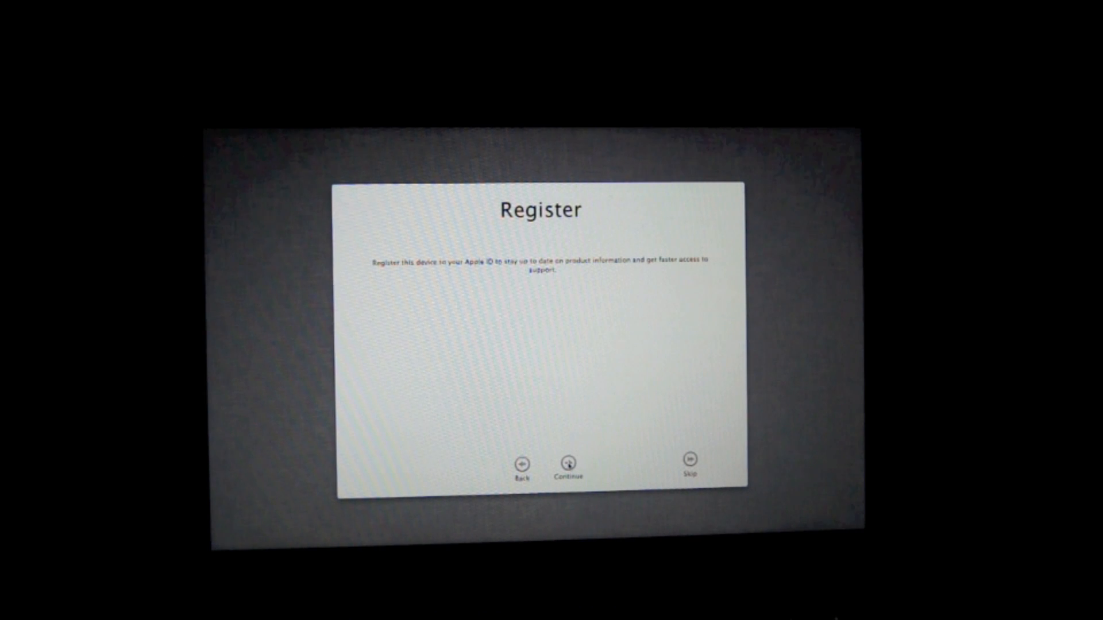
click(570, 462)
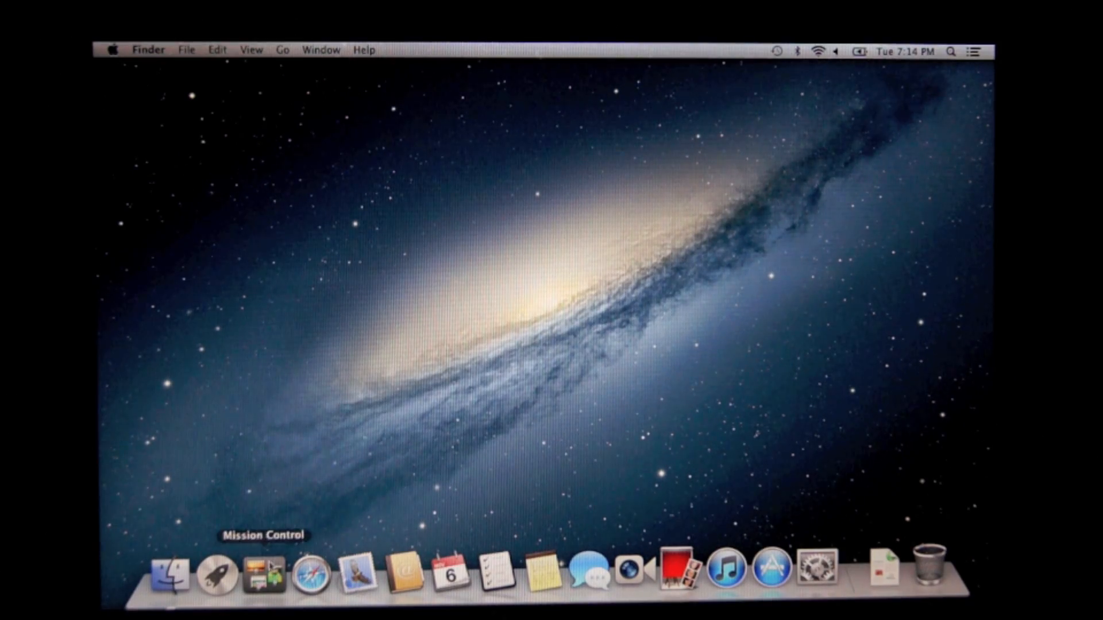
mouse_move(589, 579)
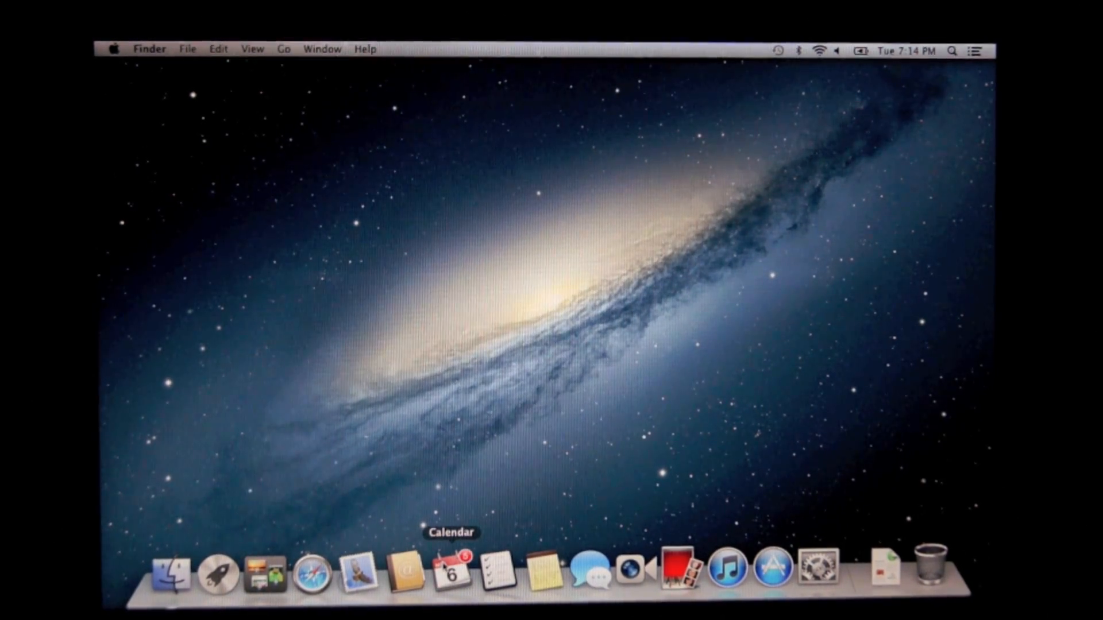
mouse_move(110, 73)
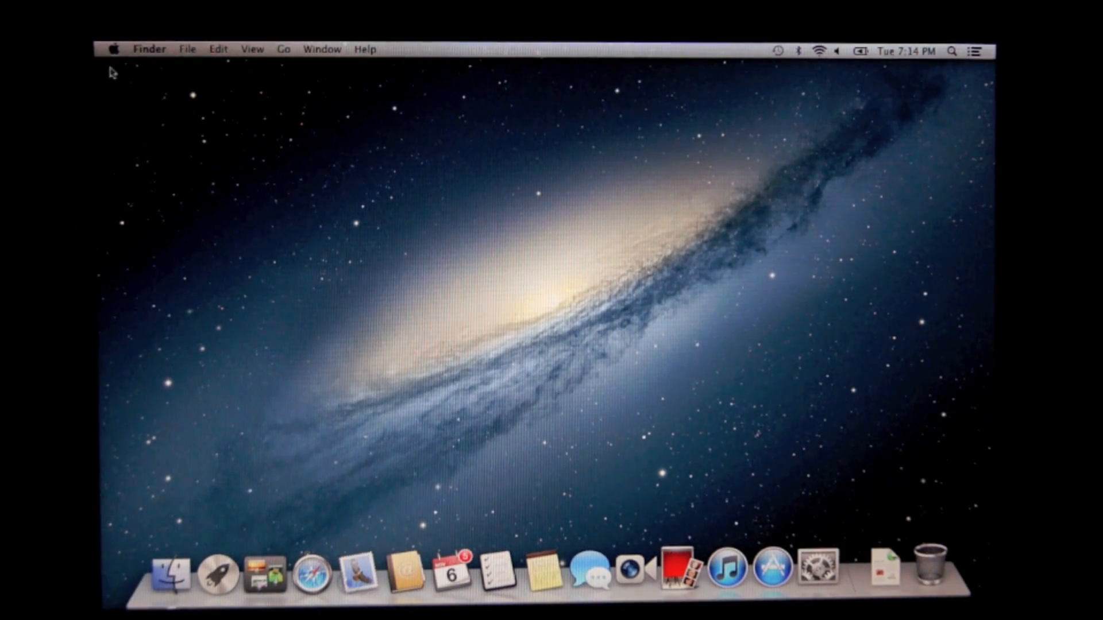
click(115, 49)
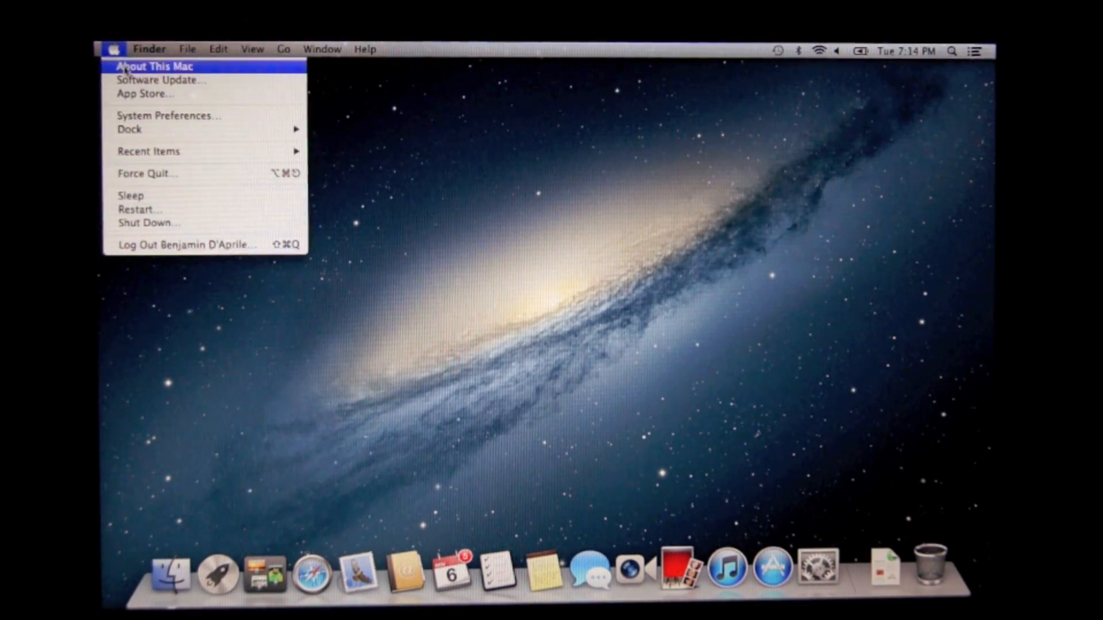
click(154, 66)
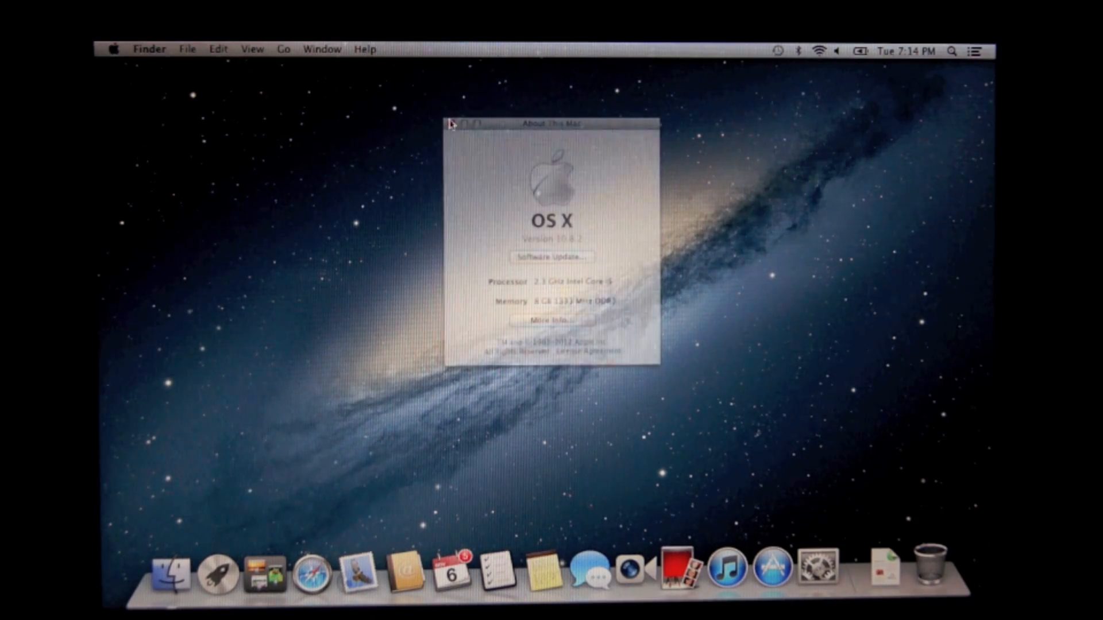
click(453, 123)
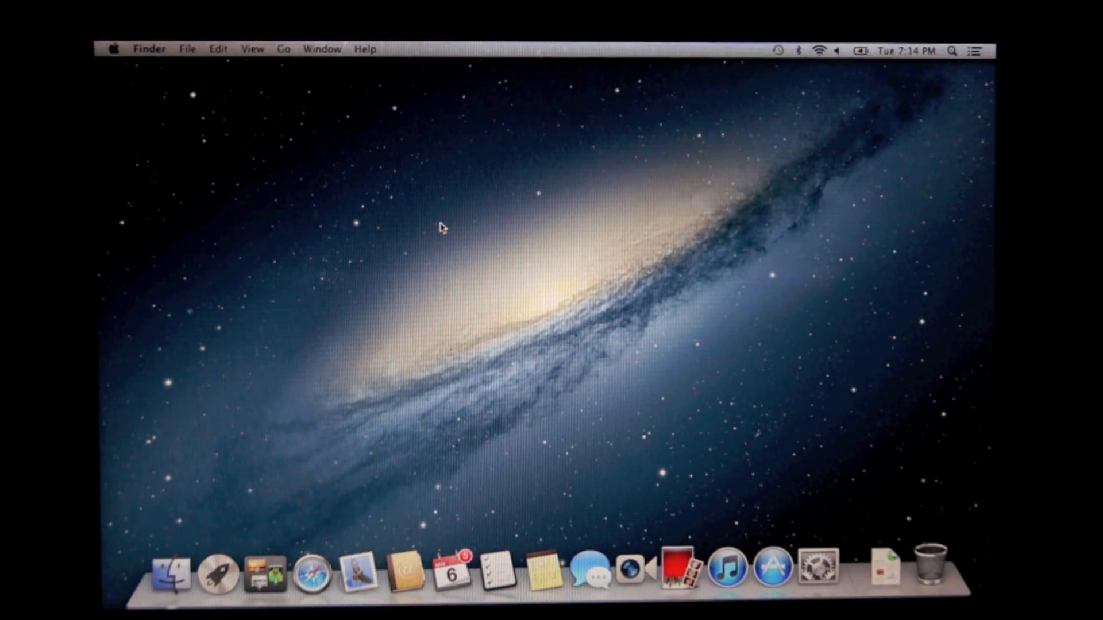